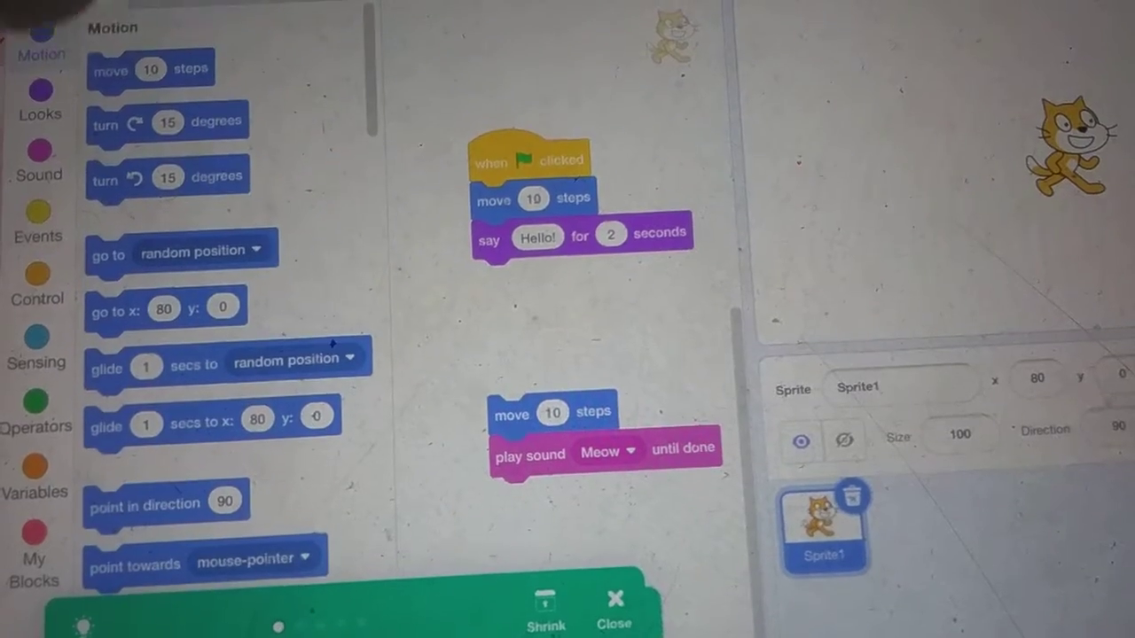
# Show the Events block category so a hat block can top the second stack
pyautogui.click(37, 213)
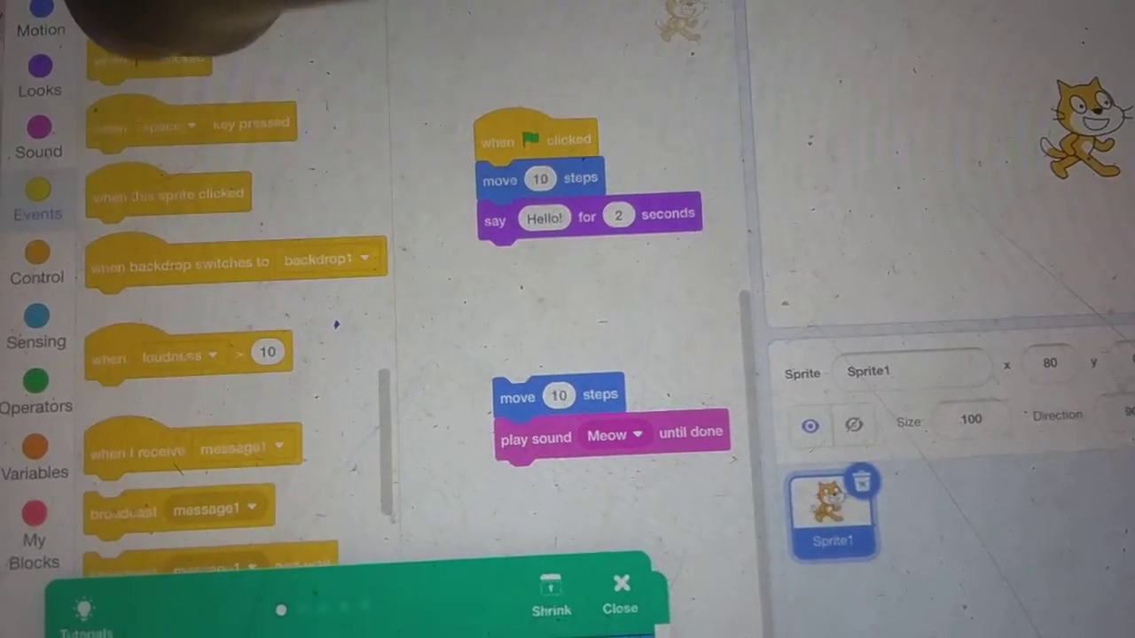